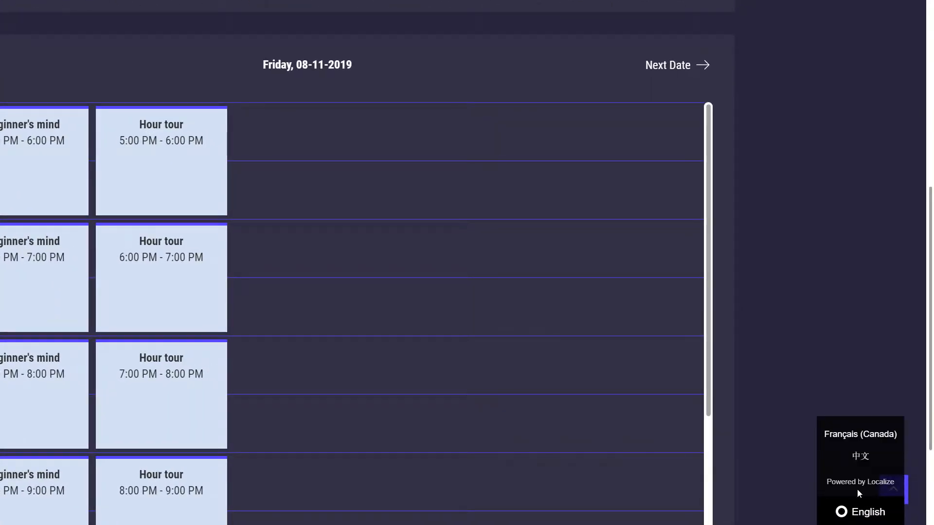
Replace the French translation 'Soleil' for 'Sun' with 'Dim' and publish it
click(859, 434)
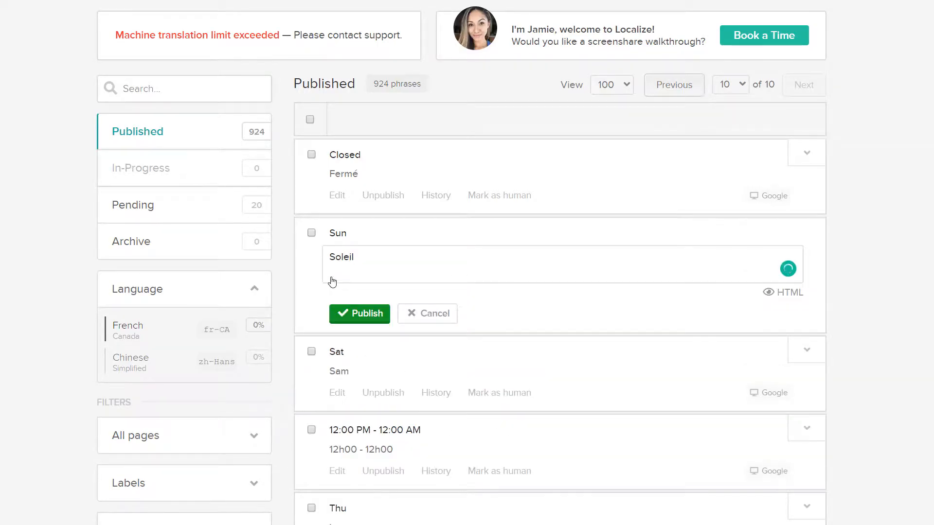
text(Dim)
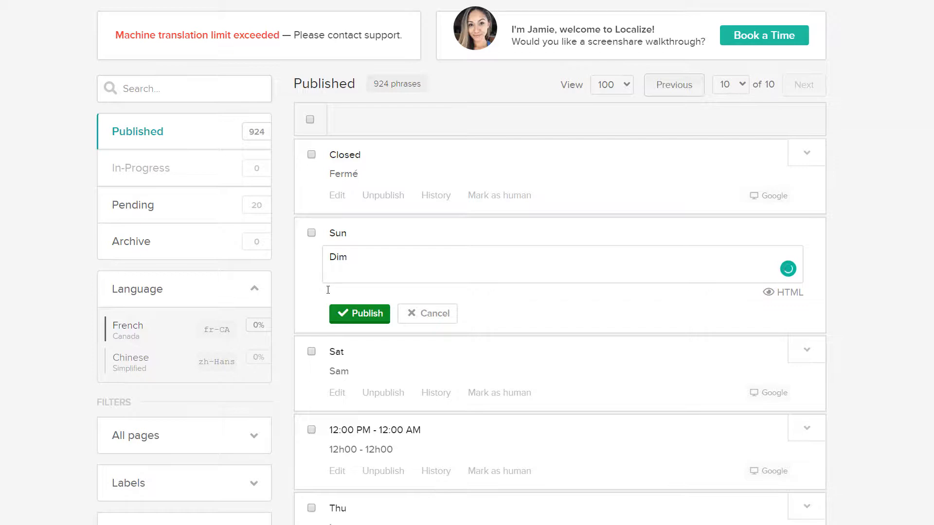
click(359, 313)
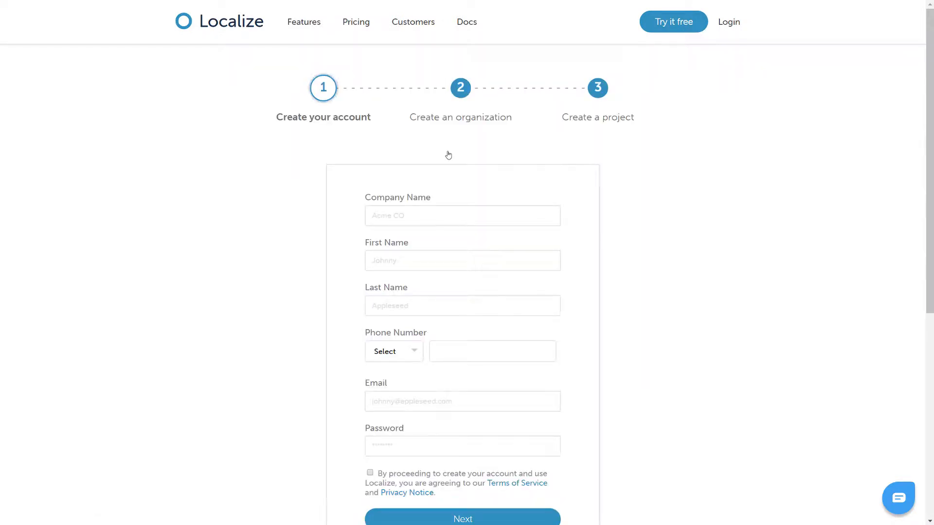
mouse_move(729, 22)
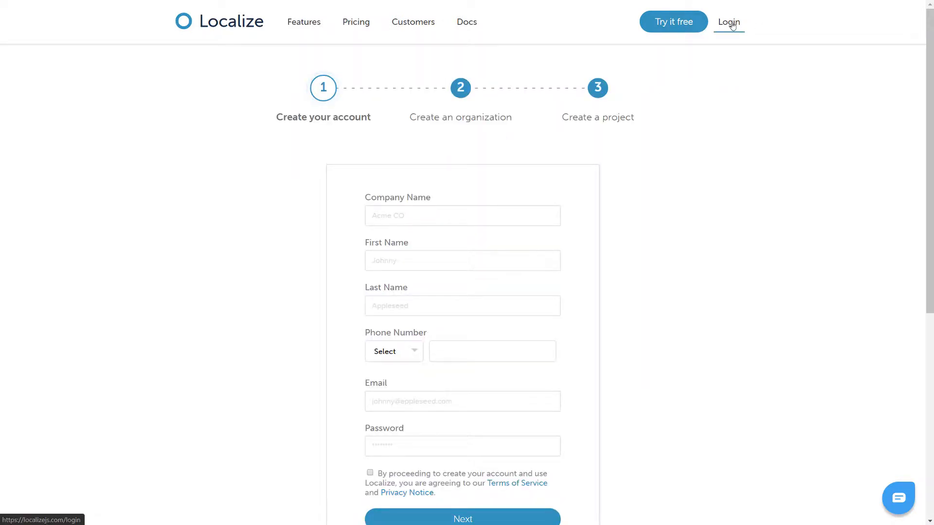
Log in to the existing Localize account with its password
click(727, 22)
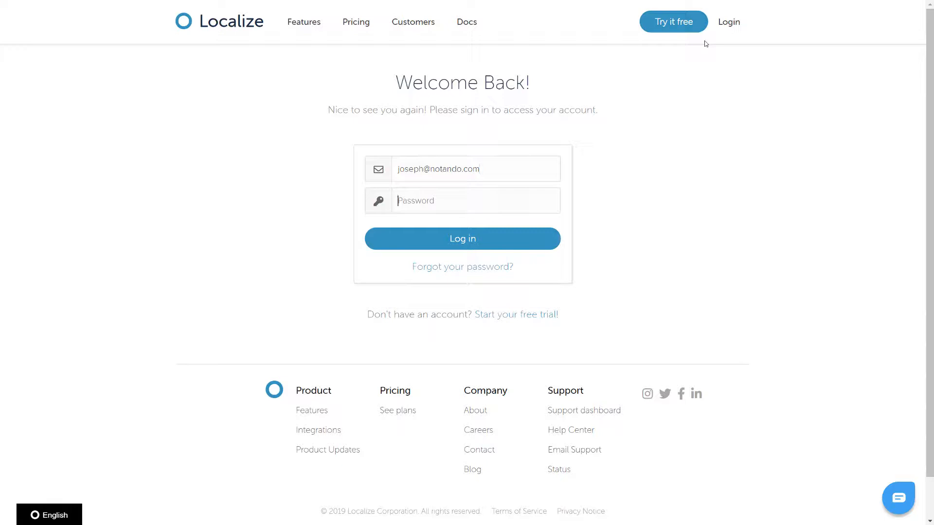
click(461, 238)
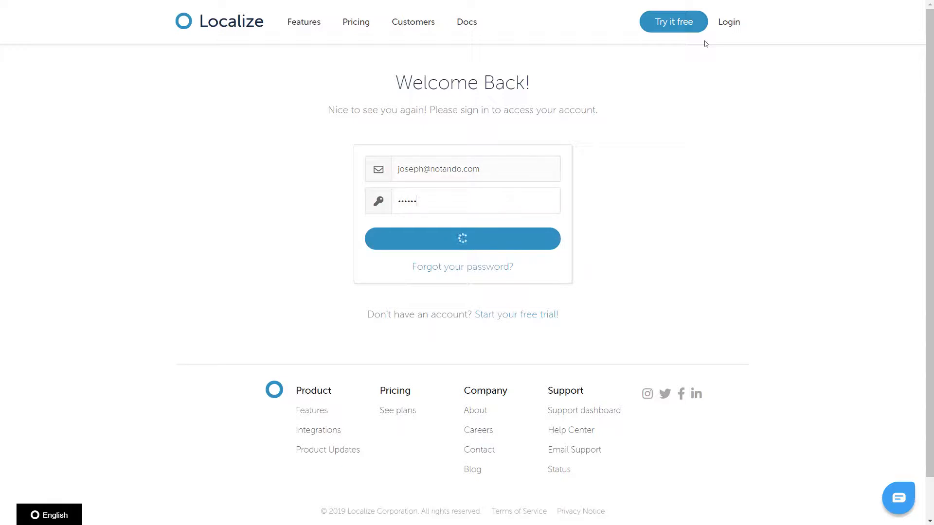
click(462, 238)
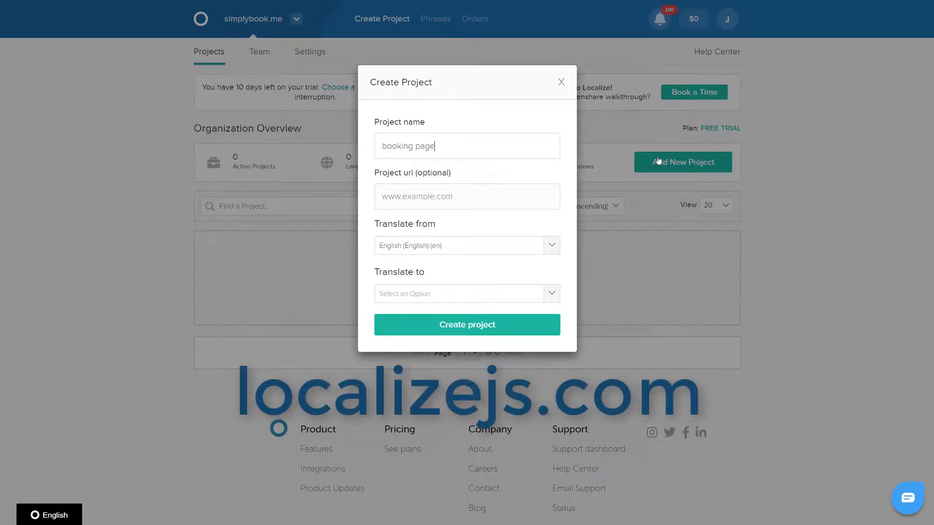
Create the 'booking page' project with French (Canada) as its target language
click(466, 292)
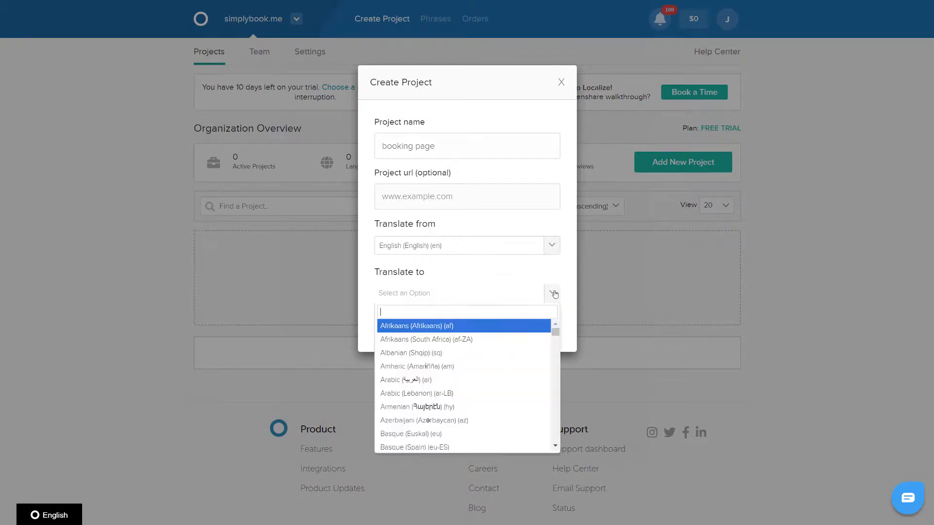
text(fren)
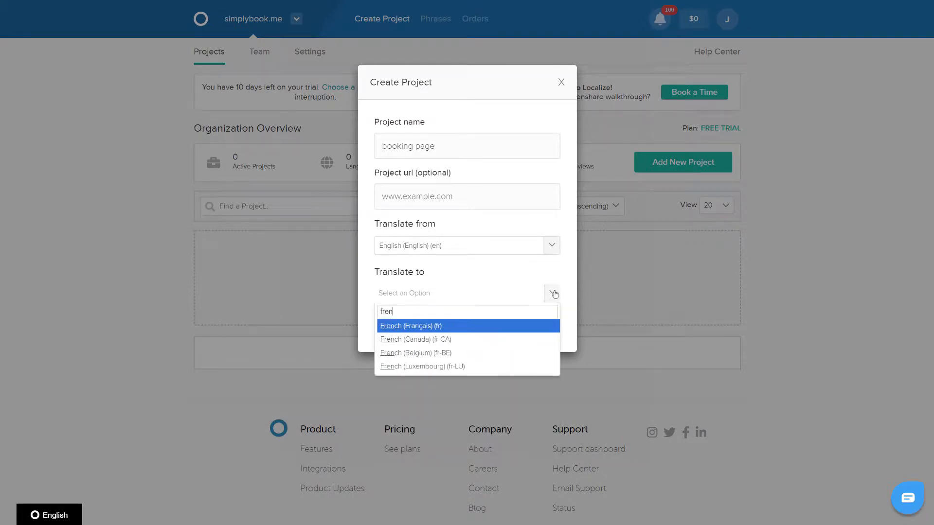
click(416, 339)
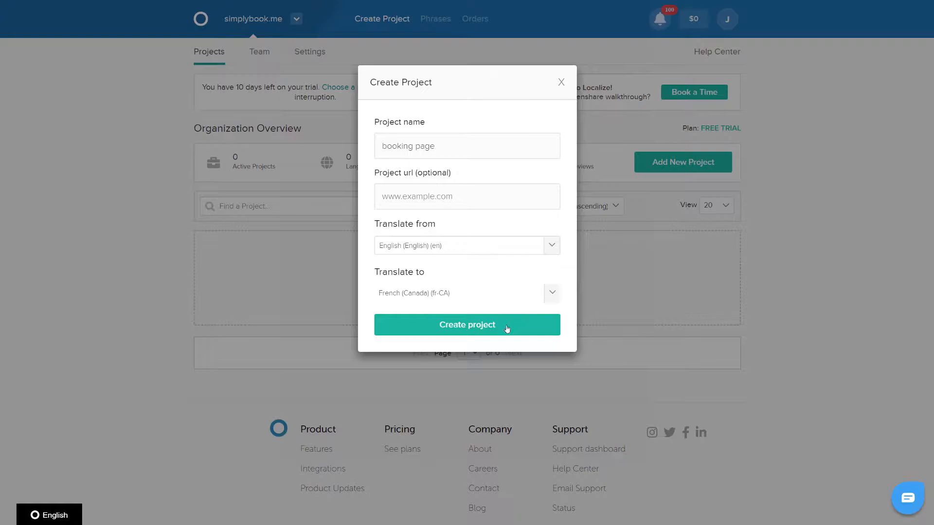
click(467, 324)
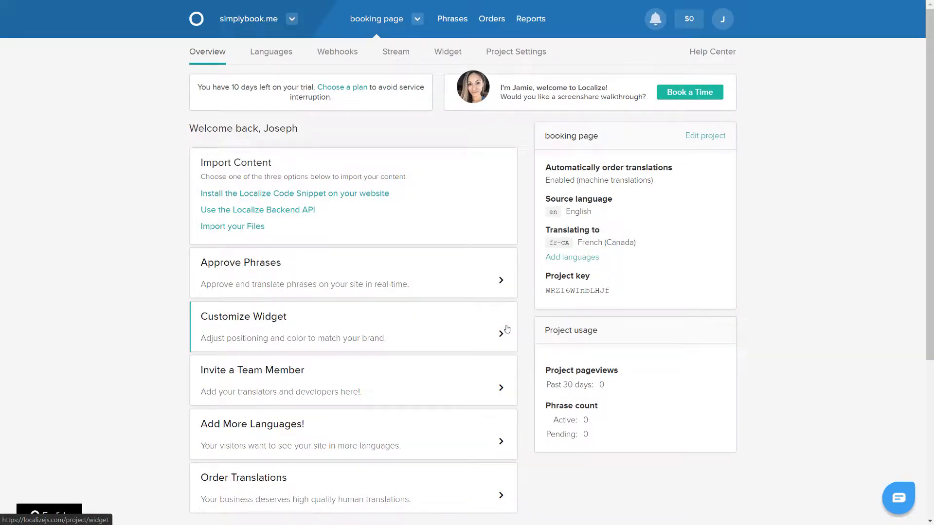
Add Chinese (Simplified) as a target language, then return to the project overview
click(271, 52)
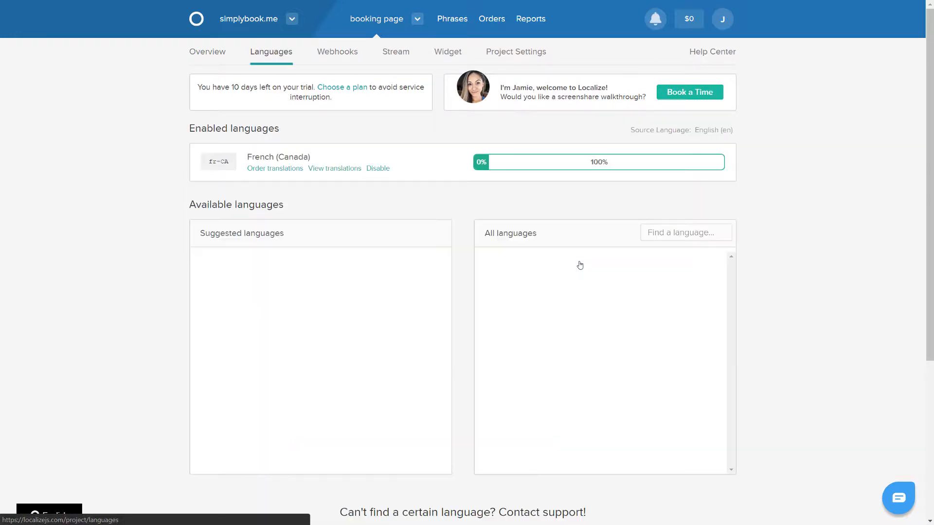
text(chinese)
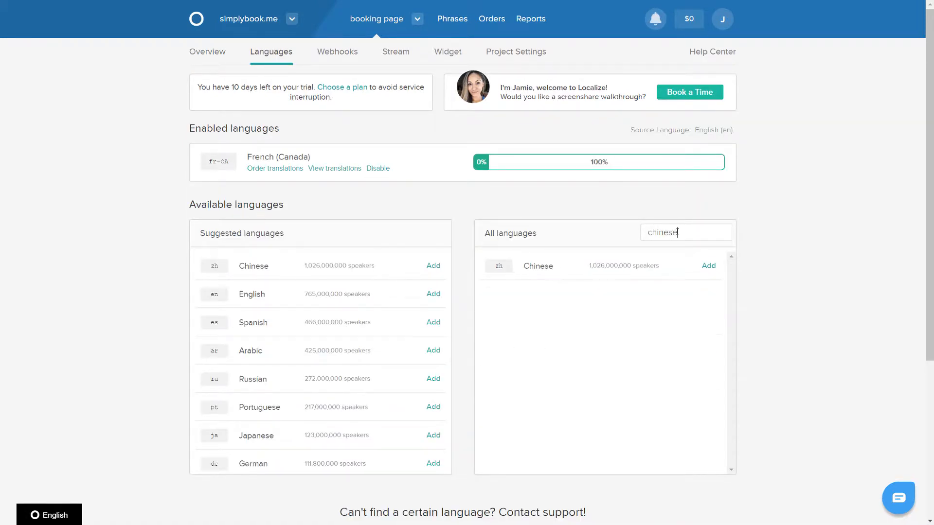
click(708, 265)
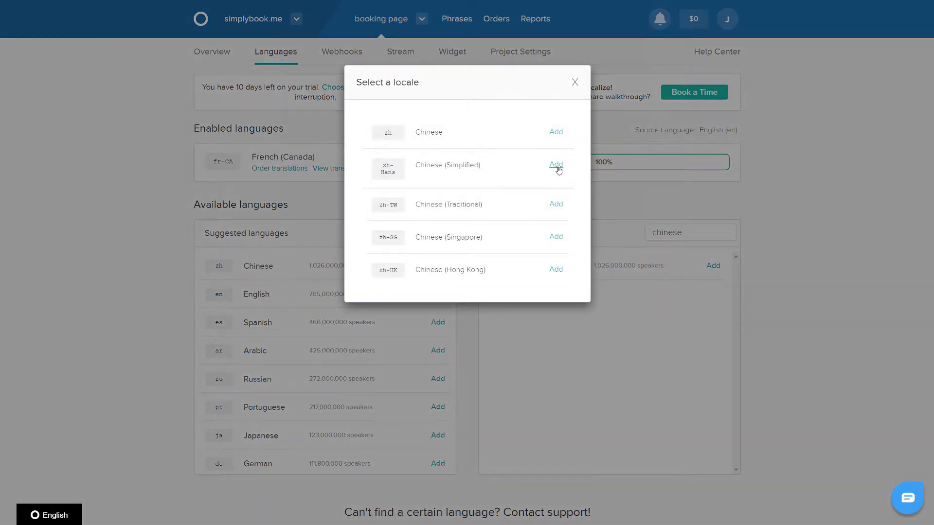
click(555, 164)
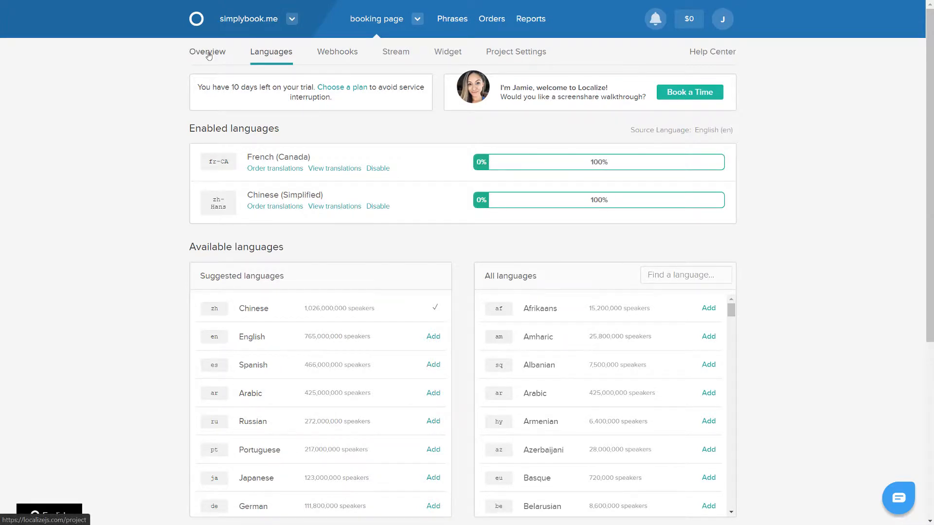
click(207, 52)
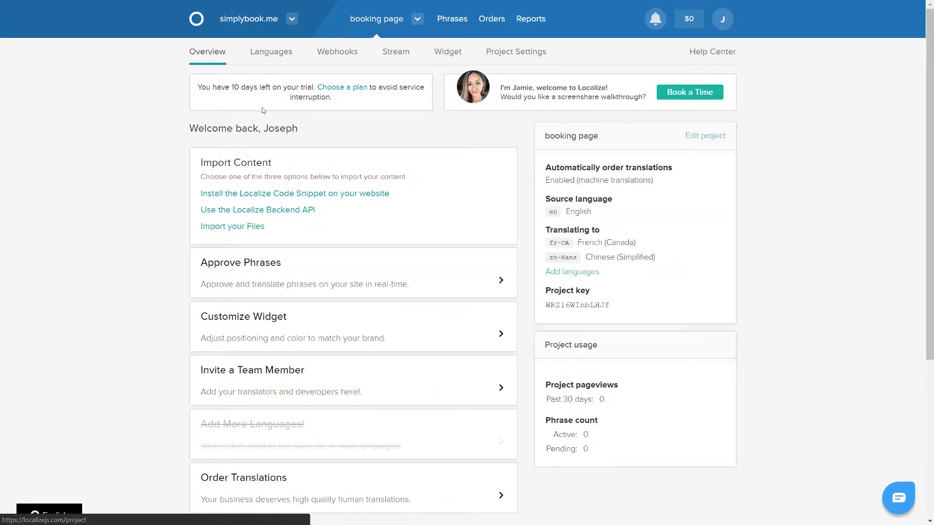
click(294, 193)
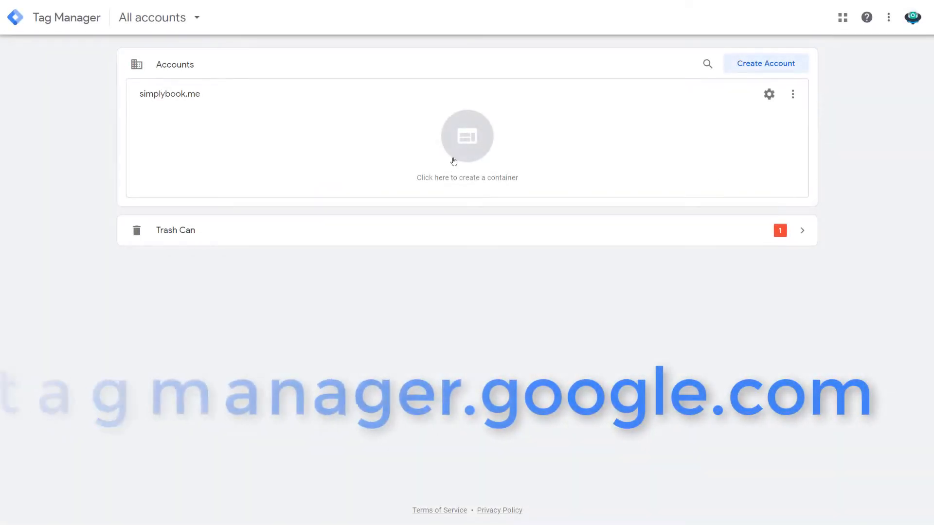
Create a Web container named 'booking page' under the simplybook.me account
click(467, 135)
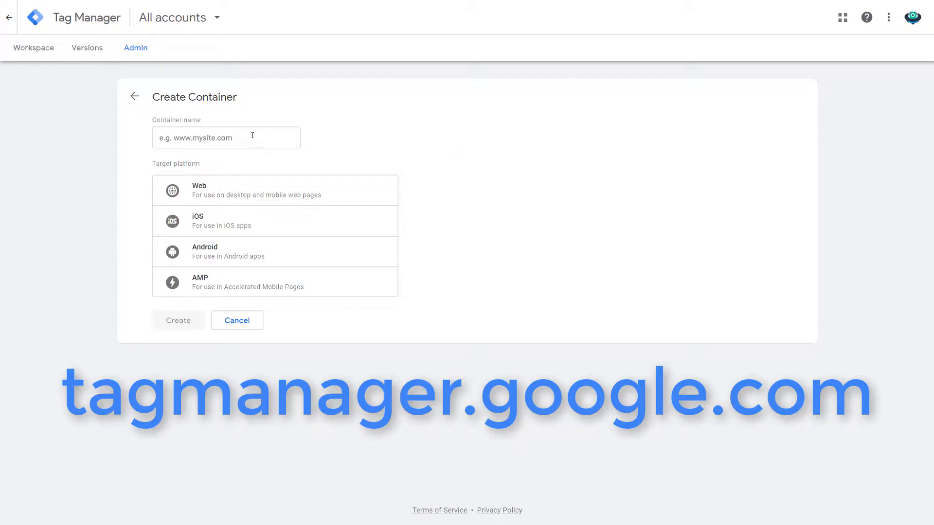
text(booking page)
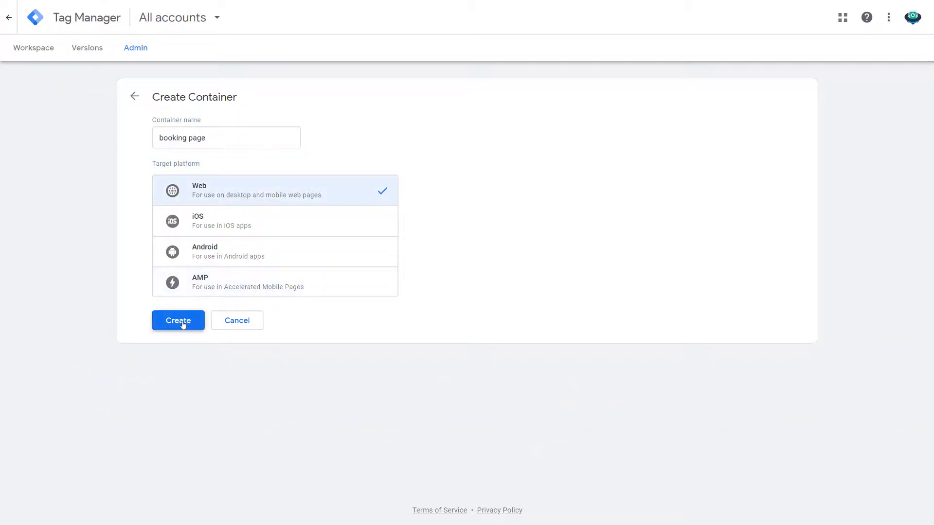
click(177, 320)
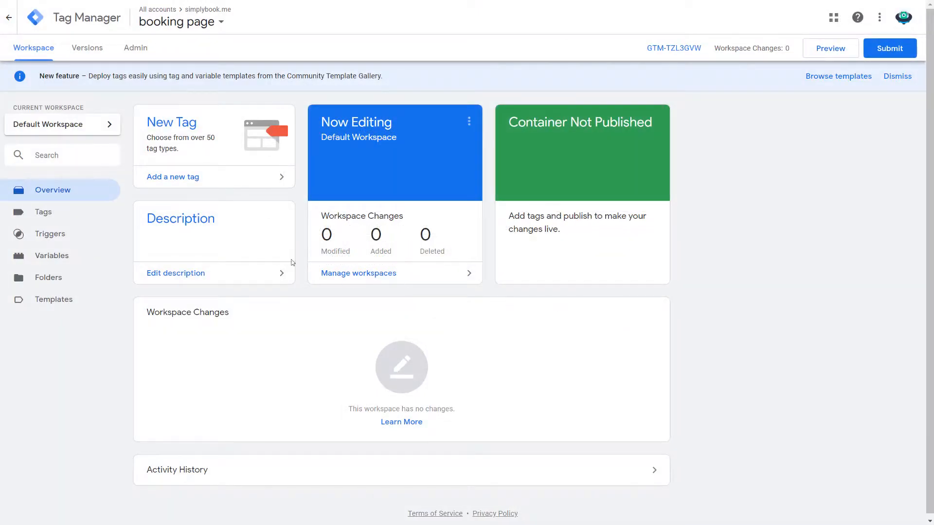
Add a new Custom HTML tag holding the Localize script
click(43, 211)
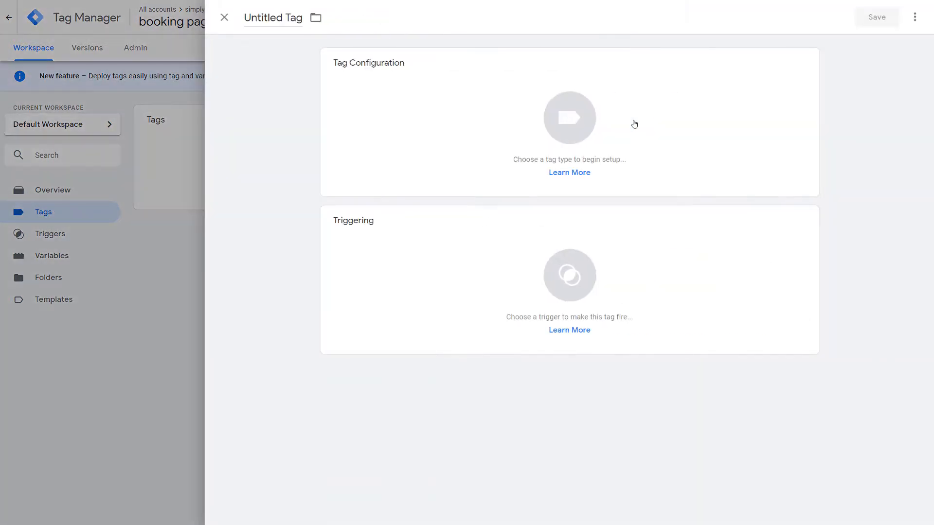
click(568, 117)
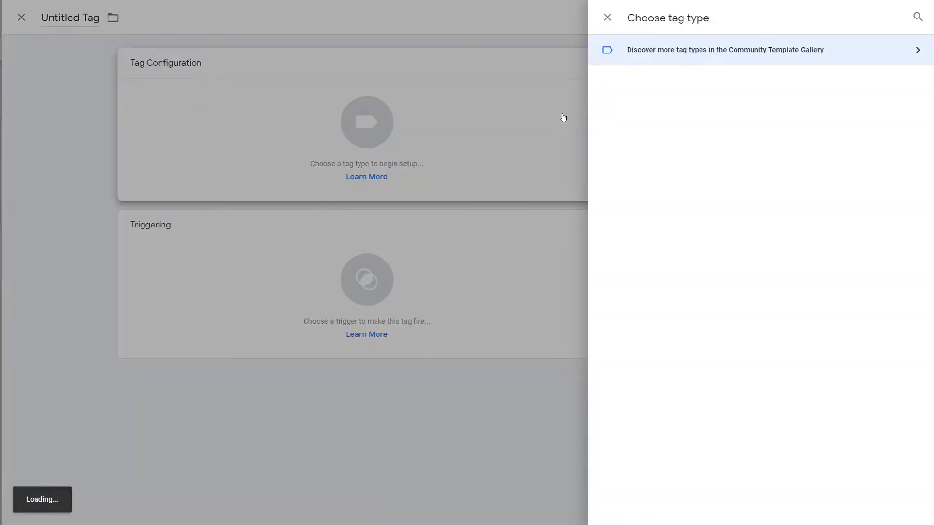
click(655, 448)
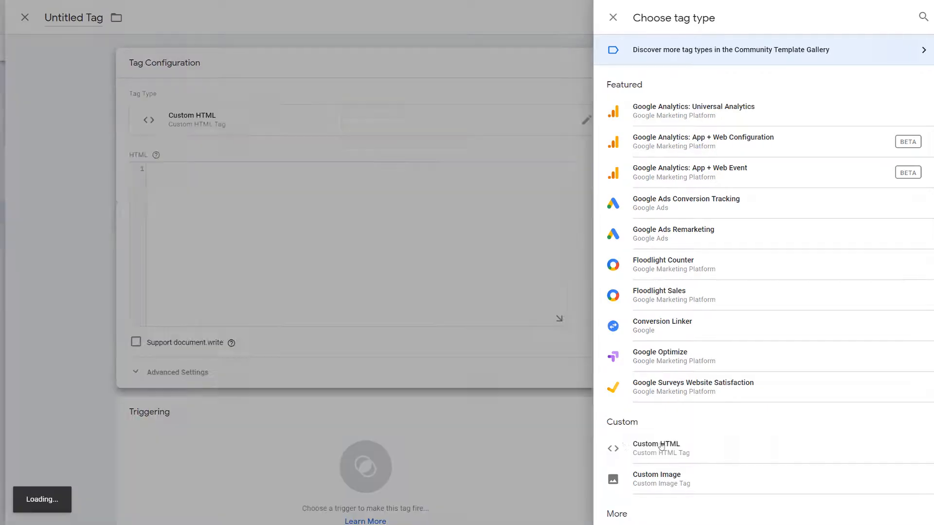
click(655, 447)
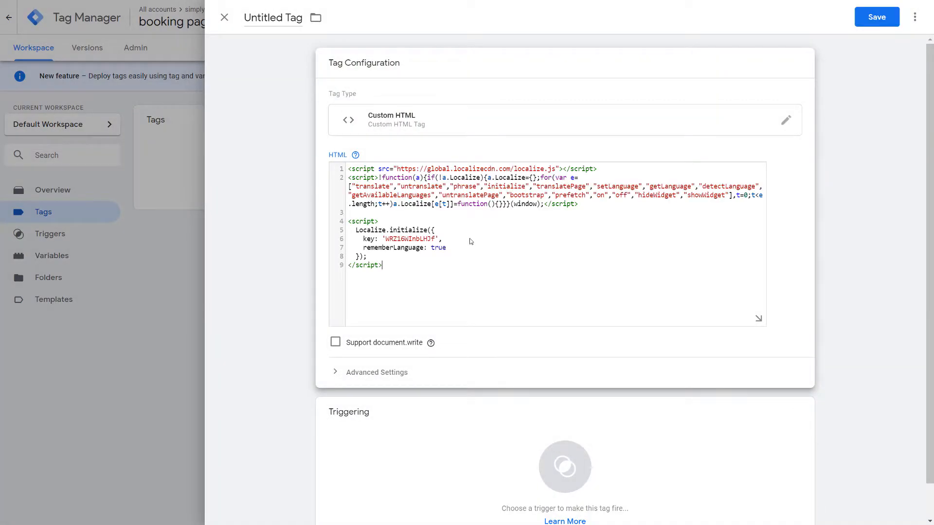
Save the tag as 'translations', firing on All Pages
click(564, 470)
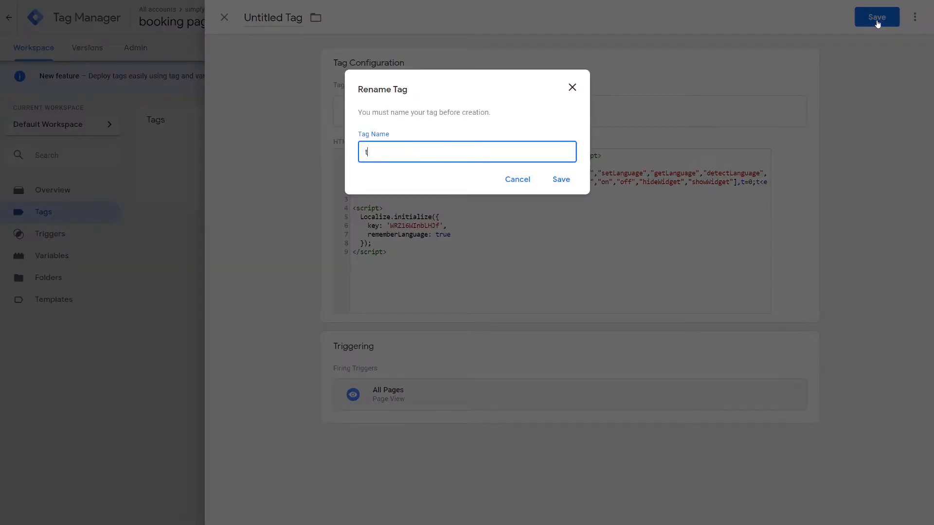
text(translations)
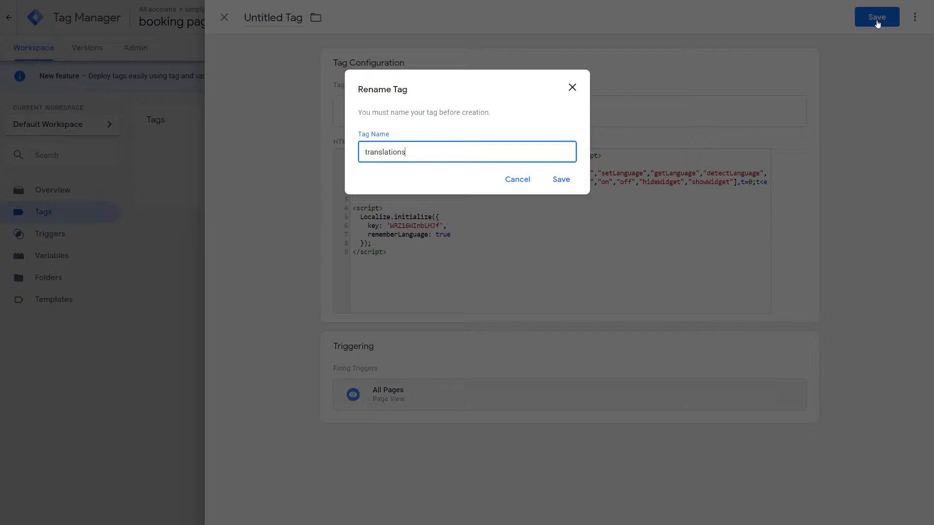
click(559, 180)
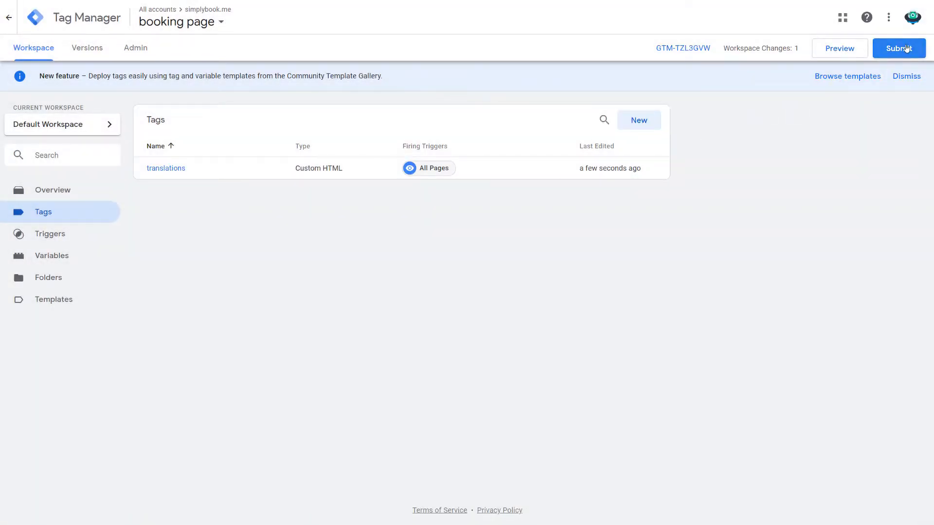
Submit the workspace with 'Publish and Create Version' and publish it
click(899, 48)
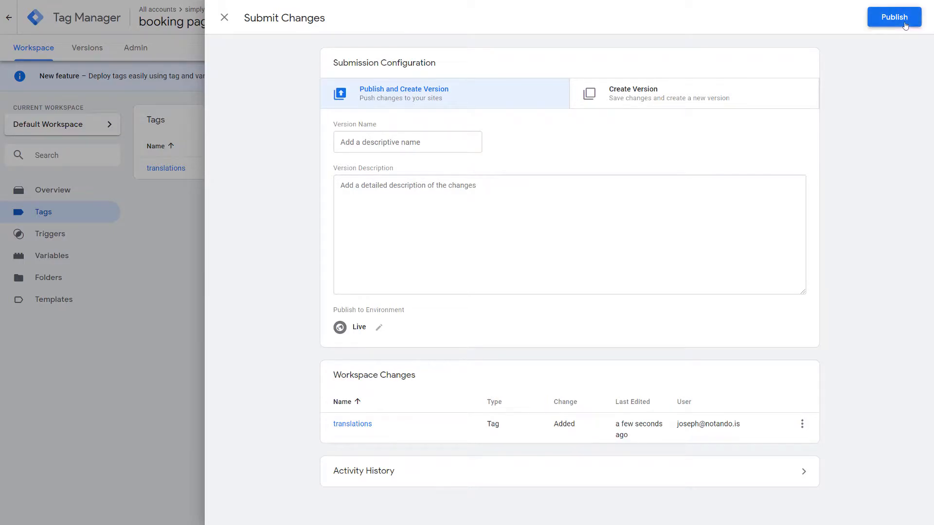
click(893, 16)
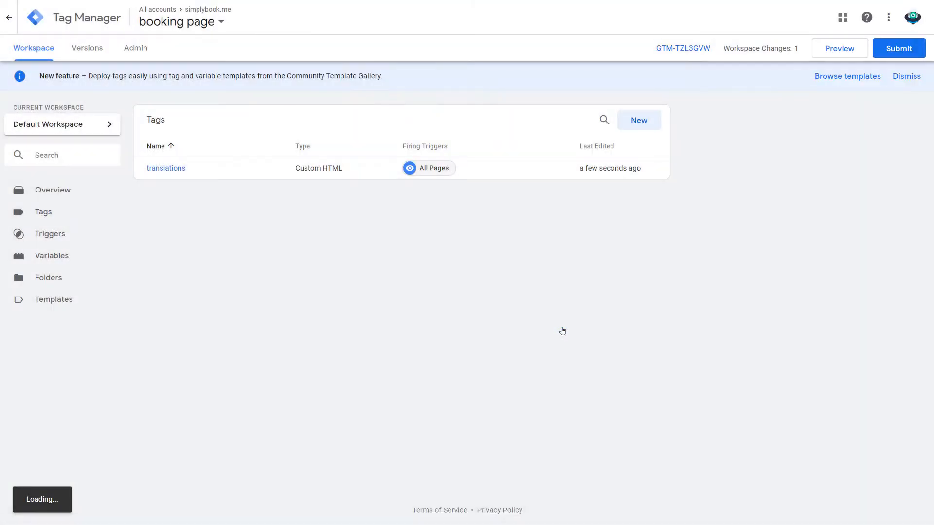
click(87, 48)
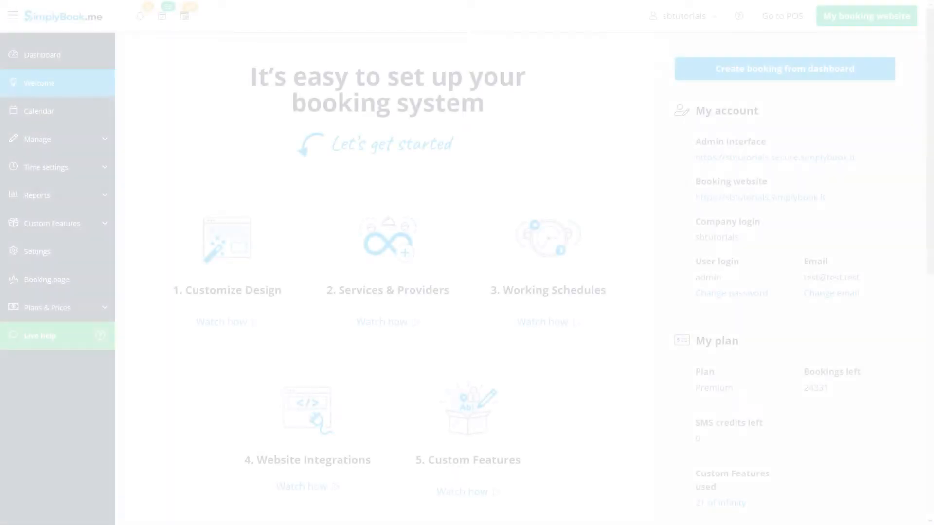
Enable the Google Tag Manager custom feature and save container ID GTM-TZL3GVW
click(53, 223)
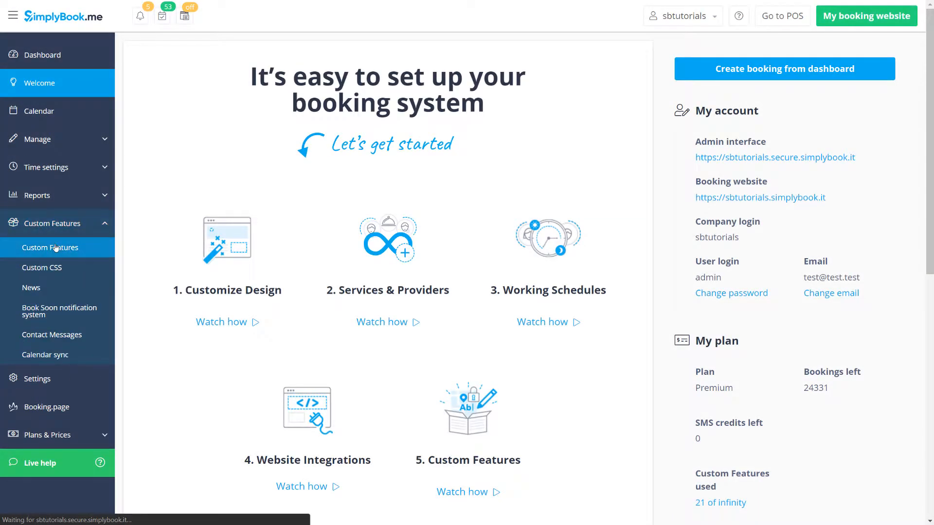
click(50, 247)
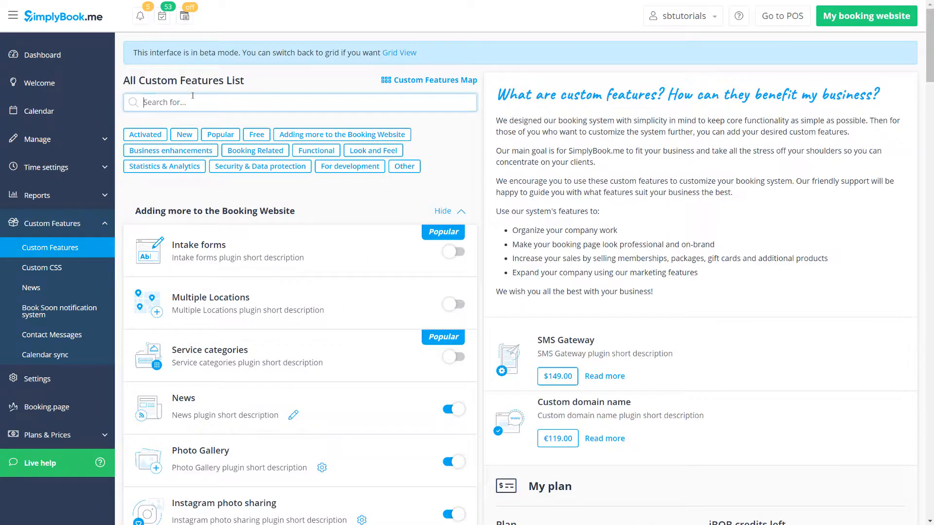
text(tag)
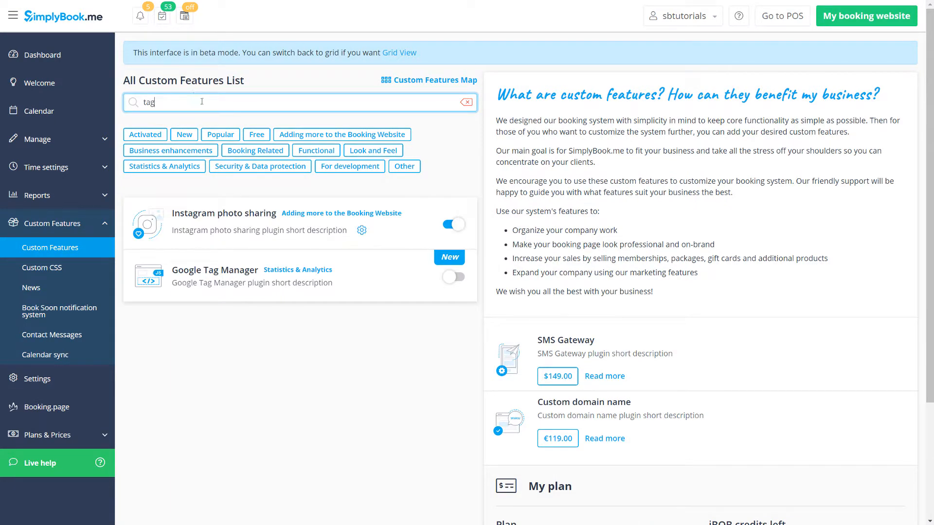
click(453, 276)
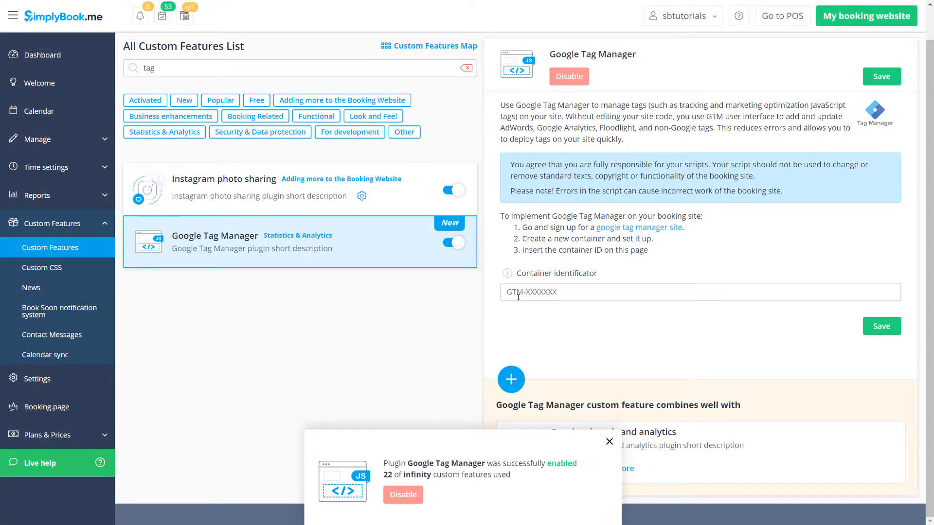
click(881, 325)
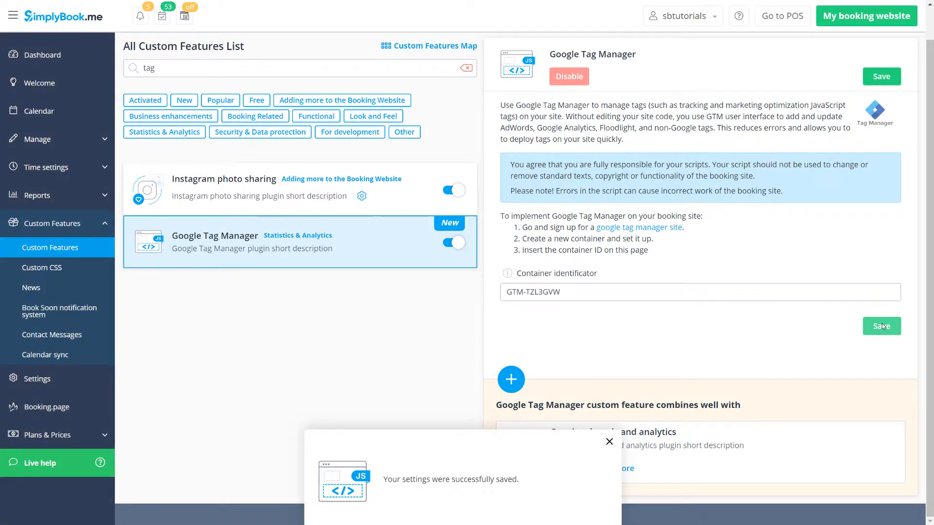
click(865, 15)
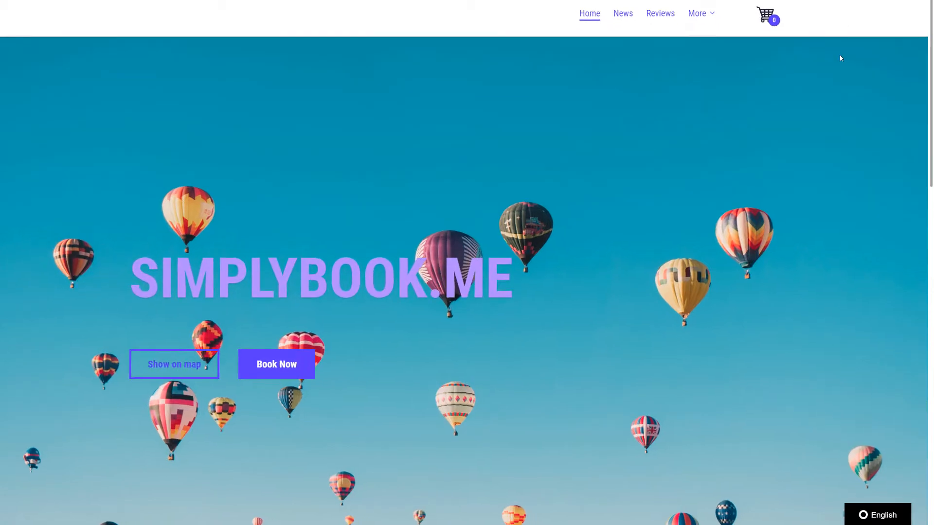
Confirm the booking site's language switcher lists French (Canada) and Chinese, then return to Localize
click(876, 514)
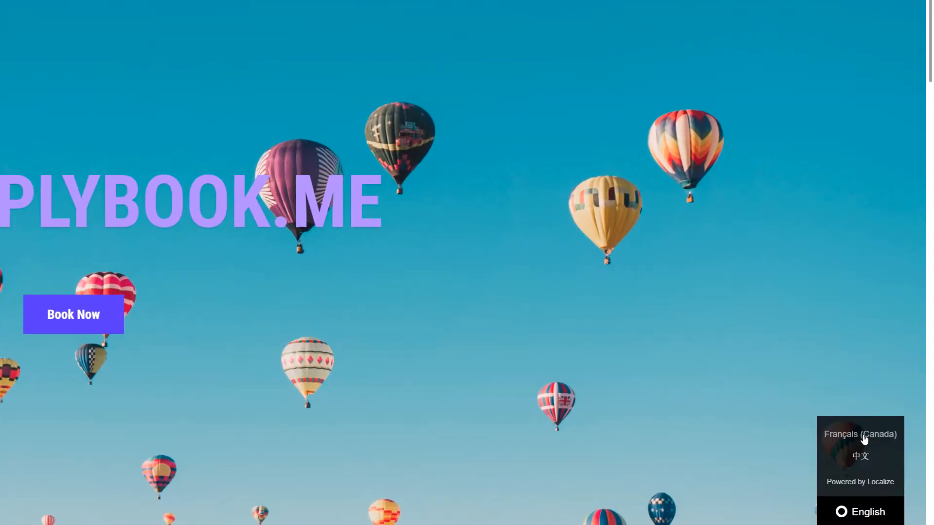
click(73, 315)
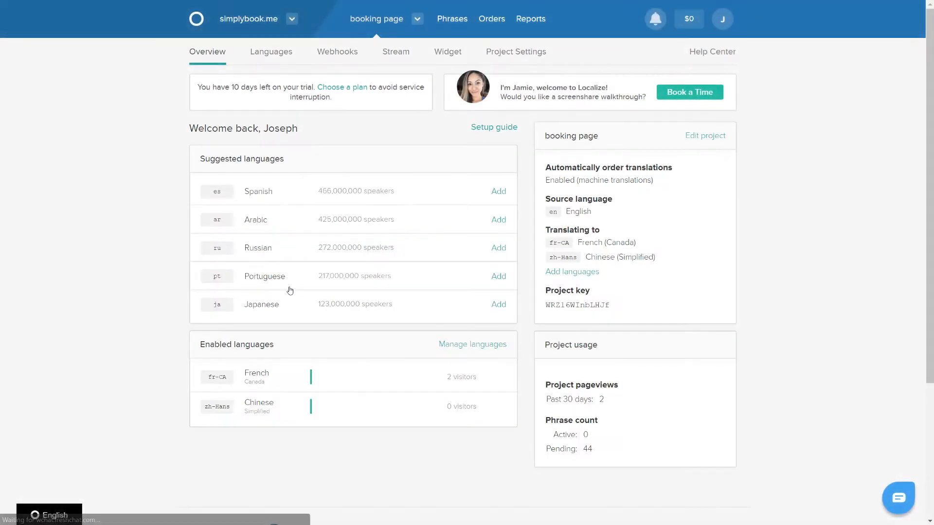
Show the 356 pending phrases and open the phrases-per-page options
click(271, 52)
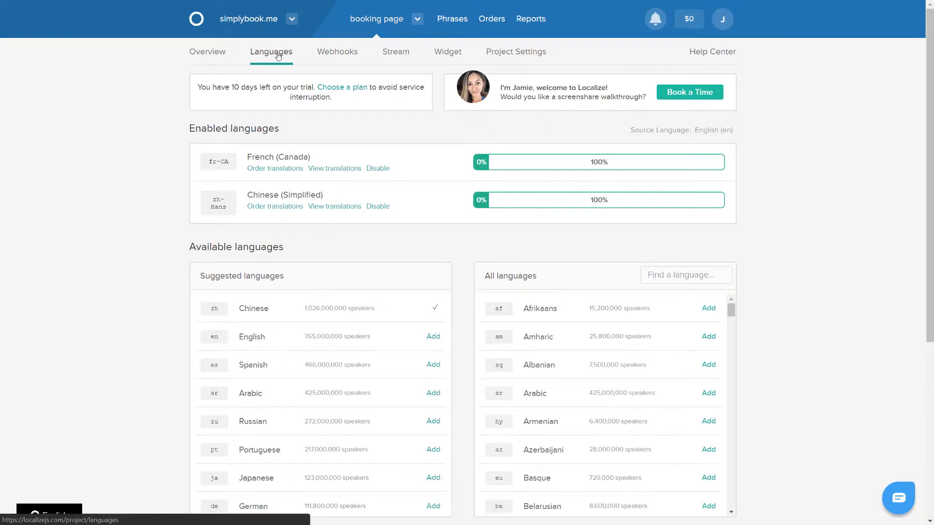
click(451, 18)
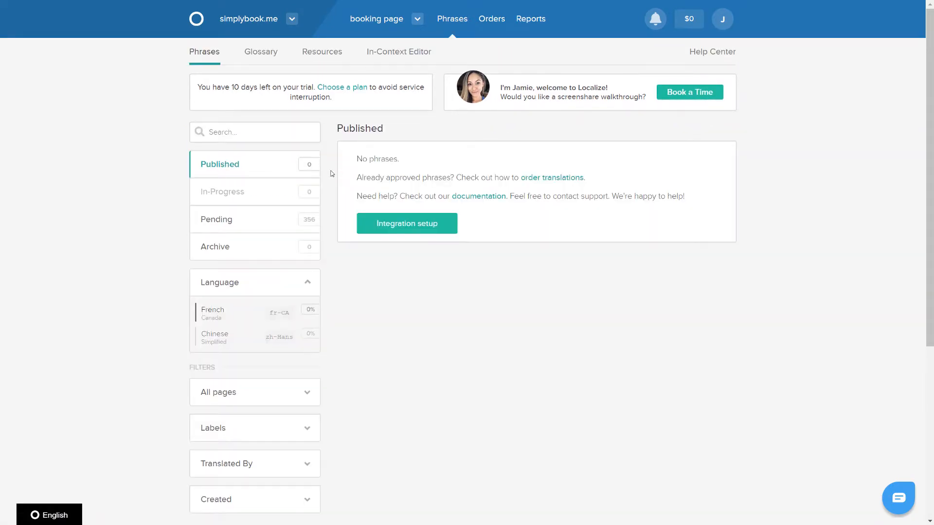
click(216, 220)
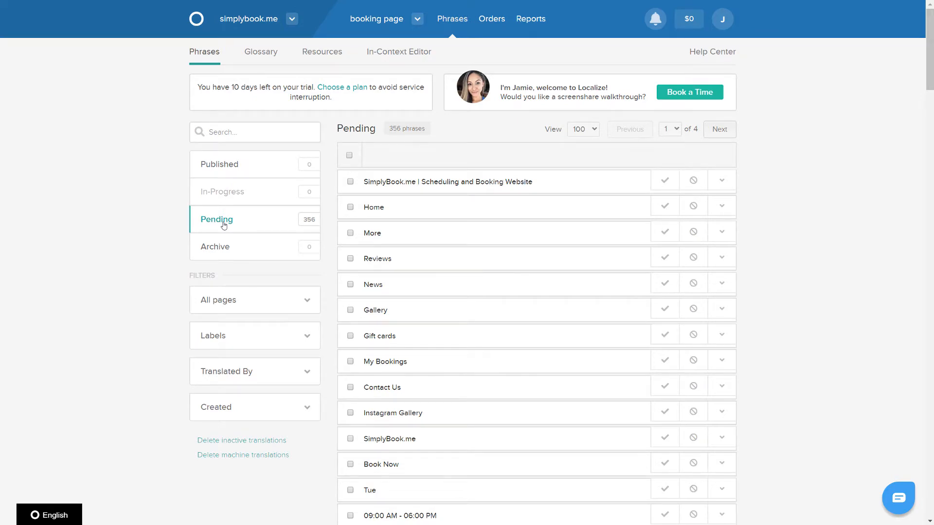
click(581, 130)
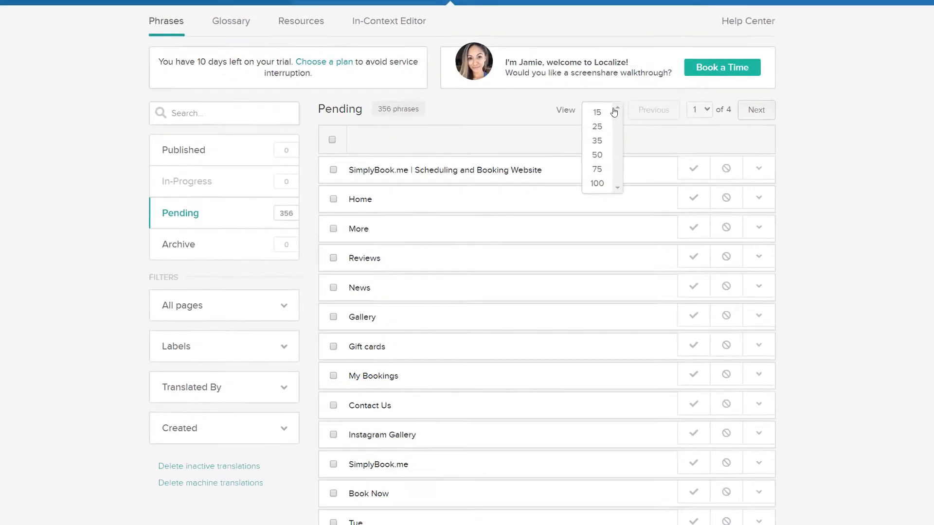
Approve all 356 pending phrases in bulk and confirm 357 appear under Published
click(596, 183)
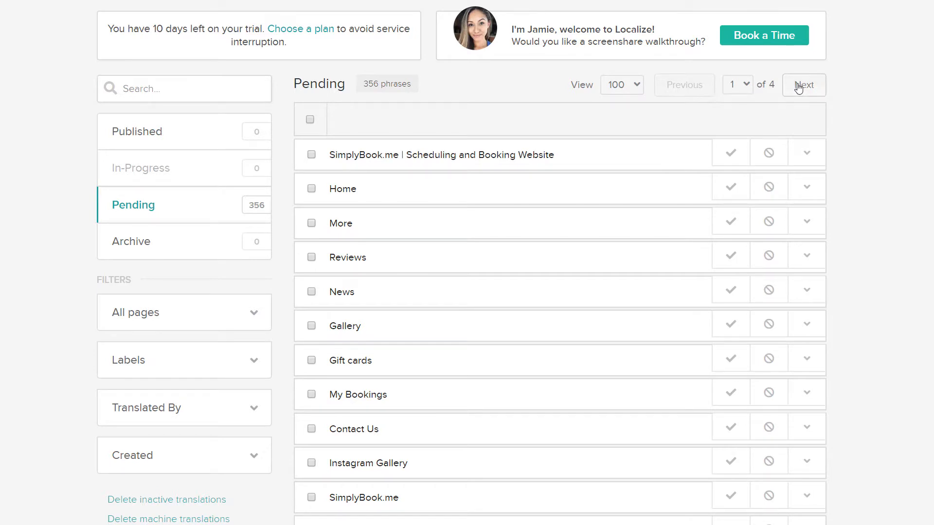
click(803, 85)
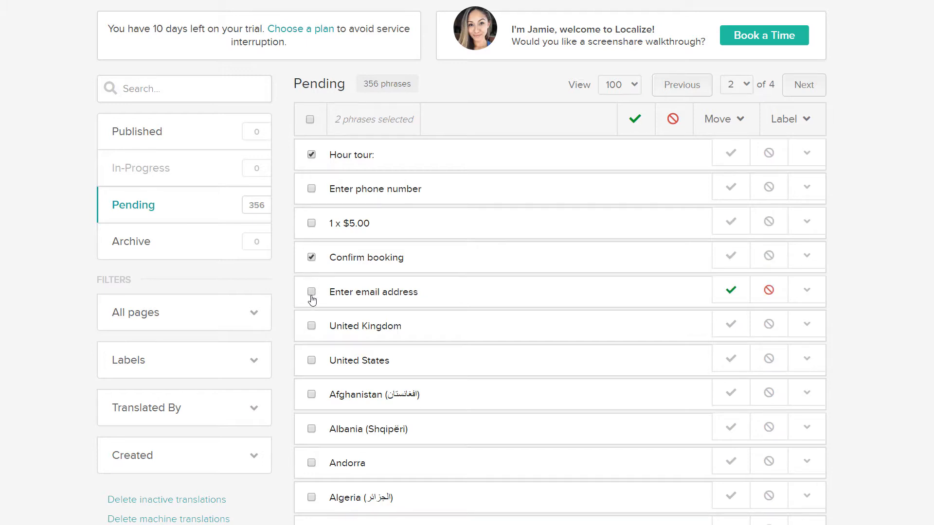
click(309, 120)
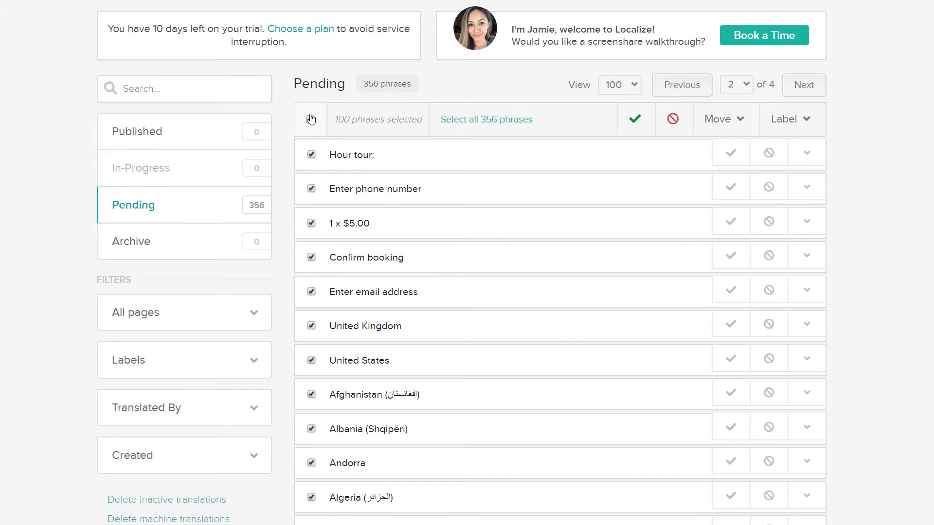
click(485, 119)
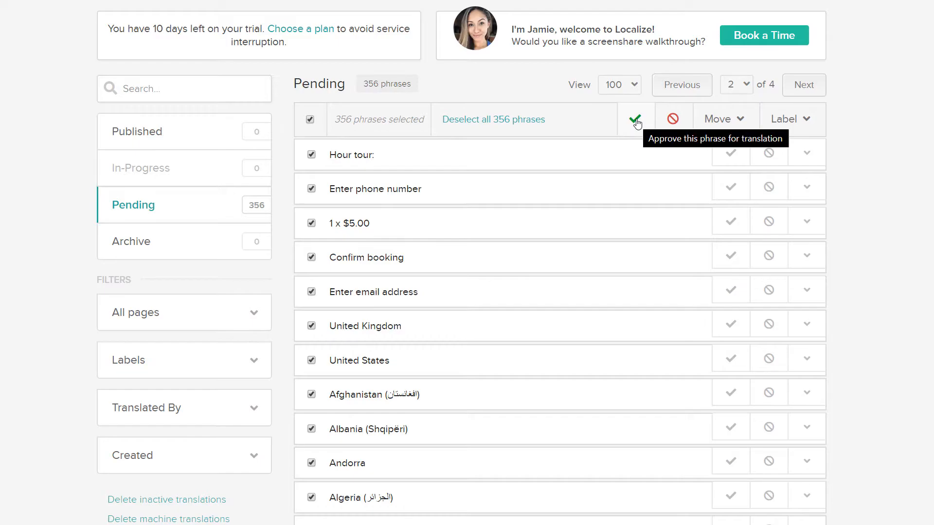
click(636, 119)
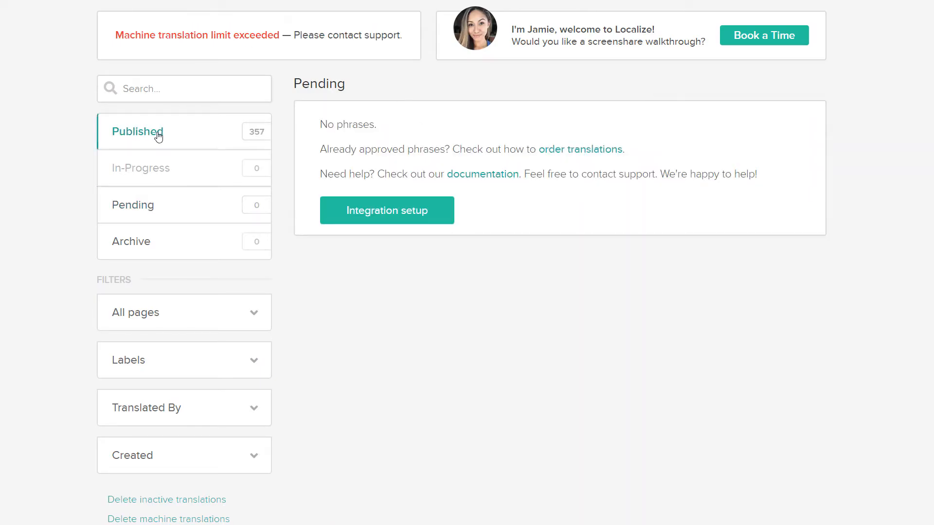
click(138, 132)
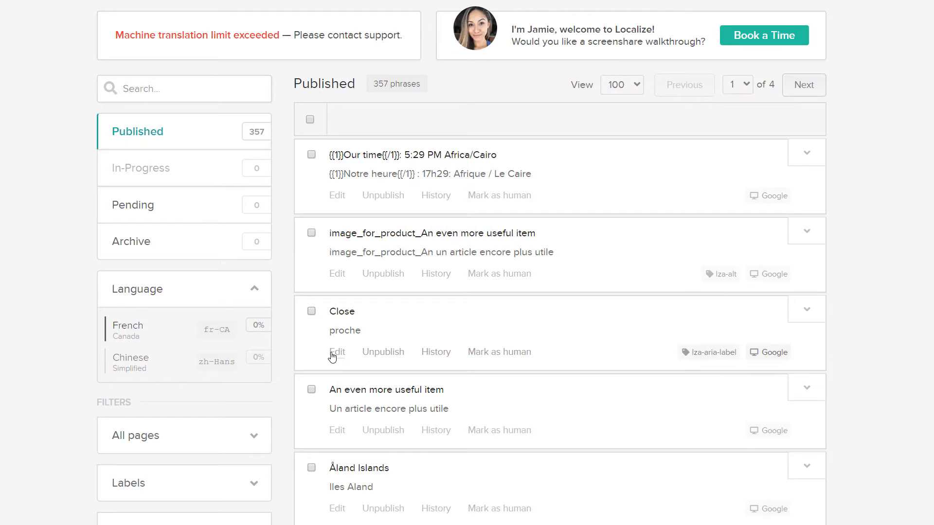